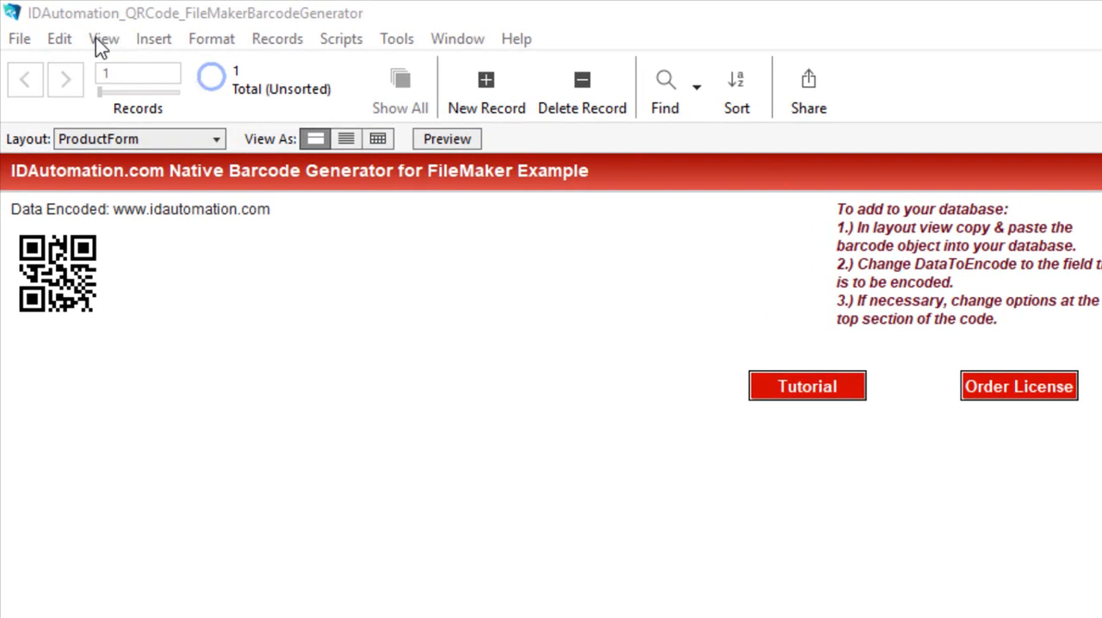
Step: Switch the ProductForm layout to Layout Mode from the View menu
click(103, 39)
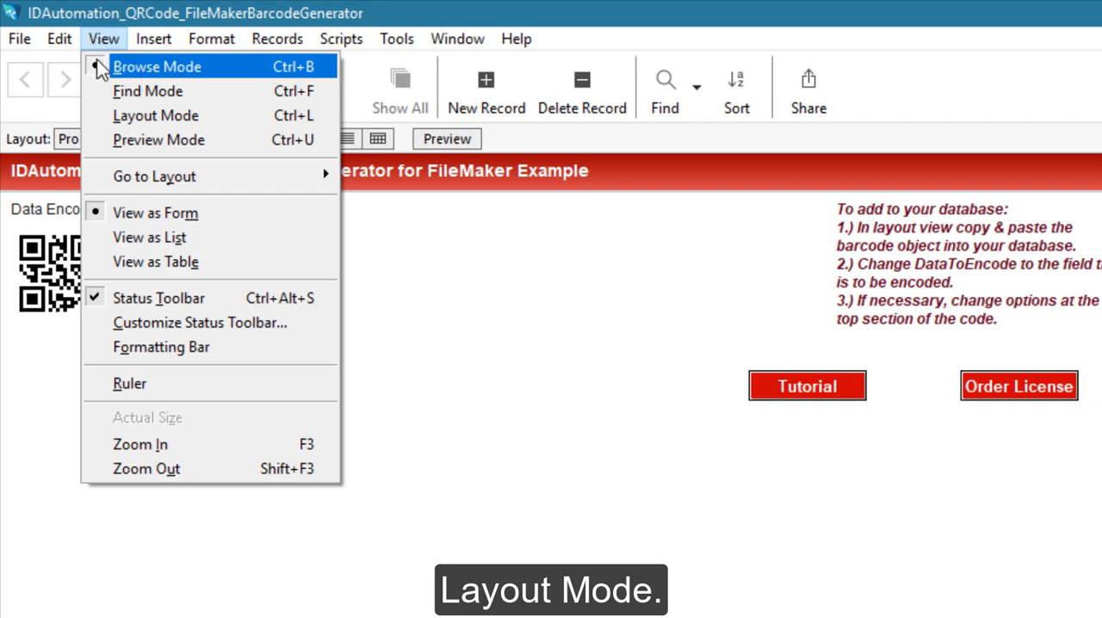
click(155, 115)
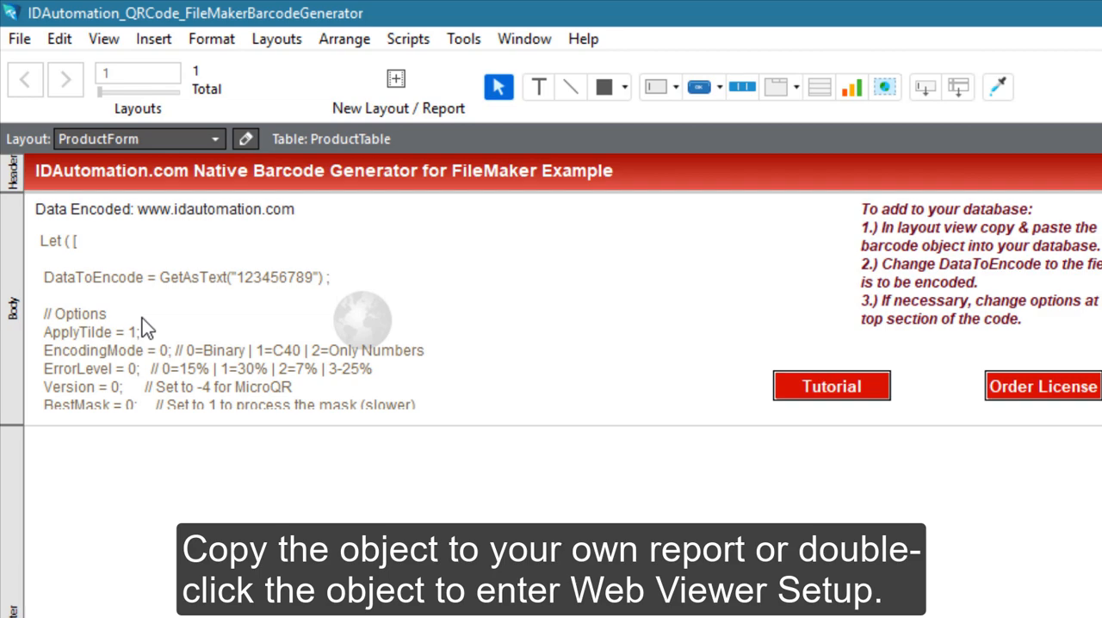
Step: Open Web Viewer Setup for the barcode web viewer and its web address calculation
click(362, 319)
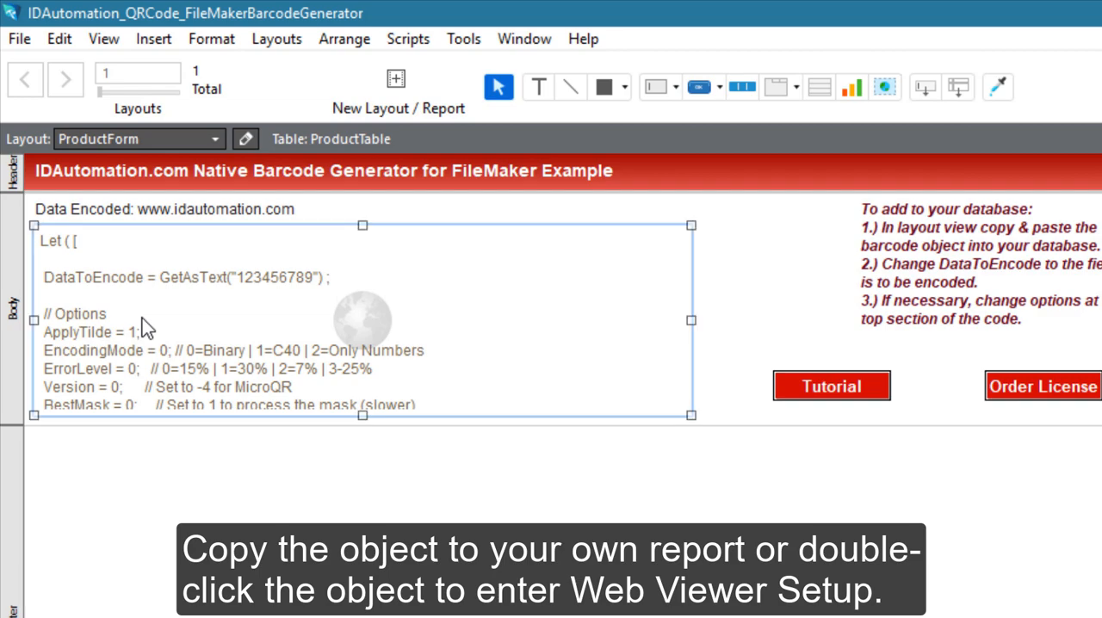
double_click(361, 319)
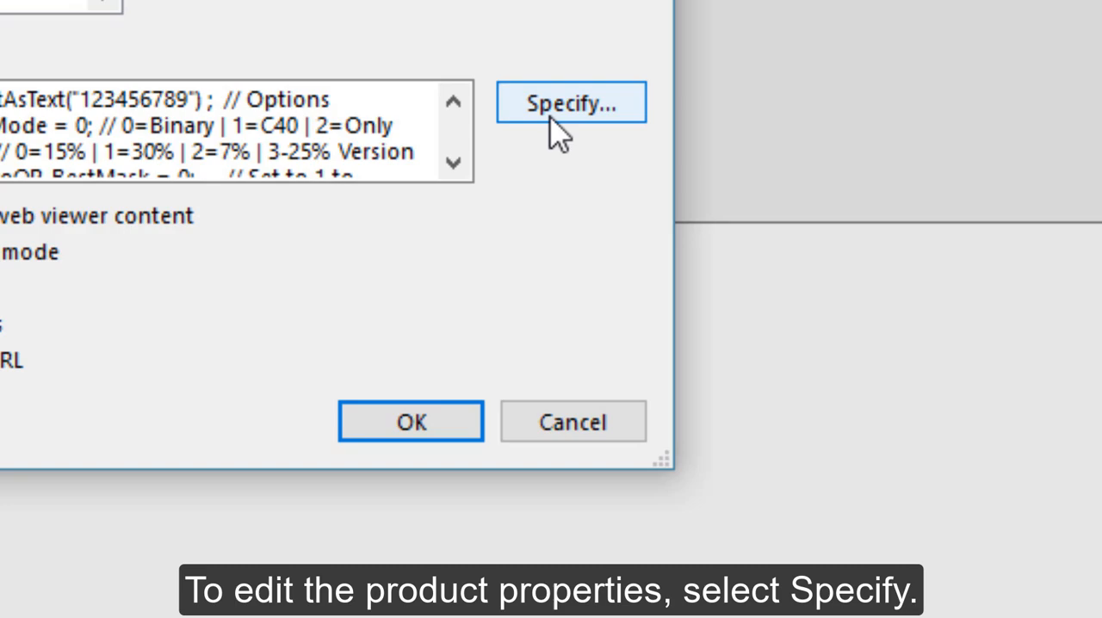
click(570, 103)
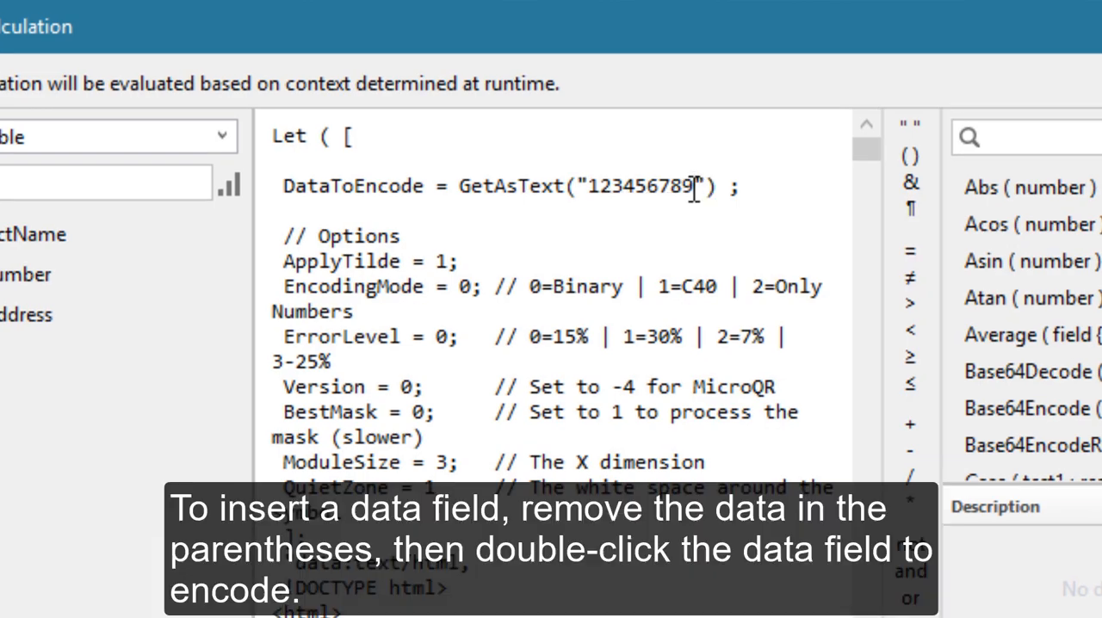
Step: Replace 123456789 in GetAsText() with 'IDAutomation.com' and confirm both dialogs
double_click(639, 186)
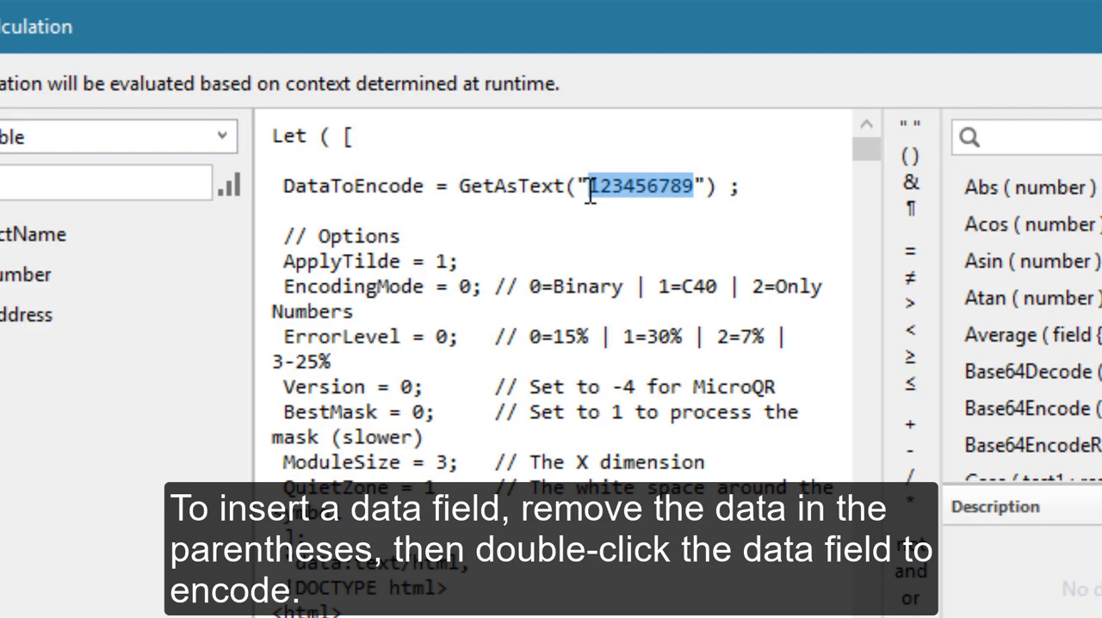
text(IDAutomationj.c)
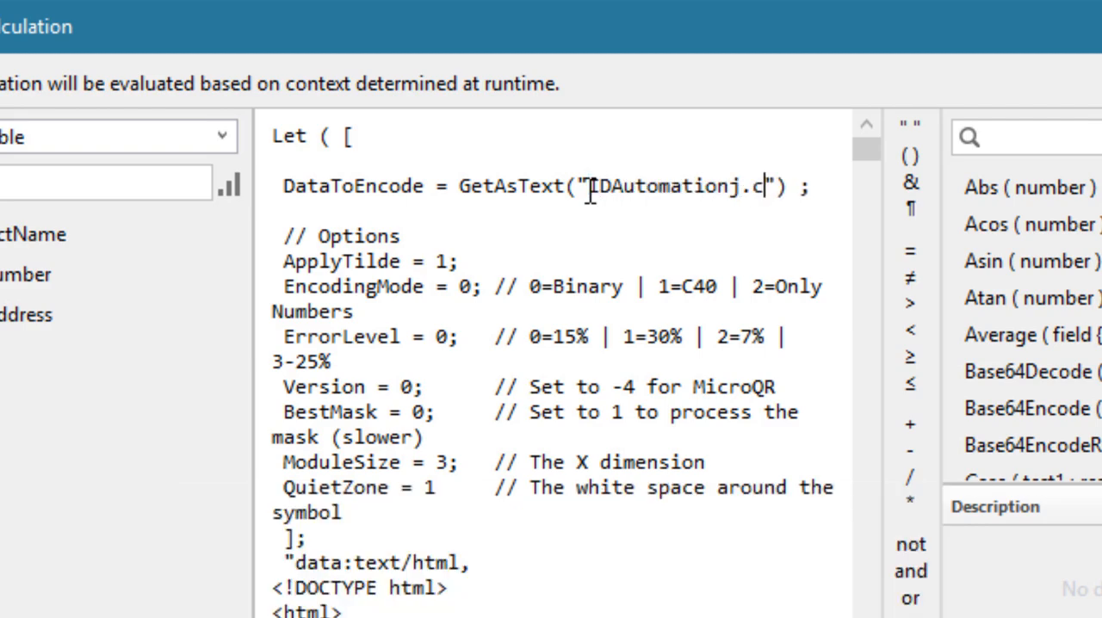
key(backspace)
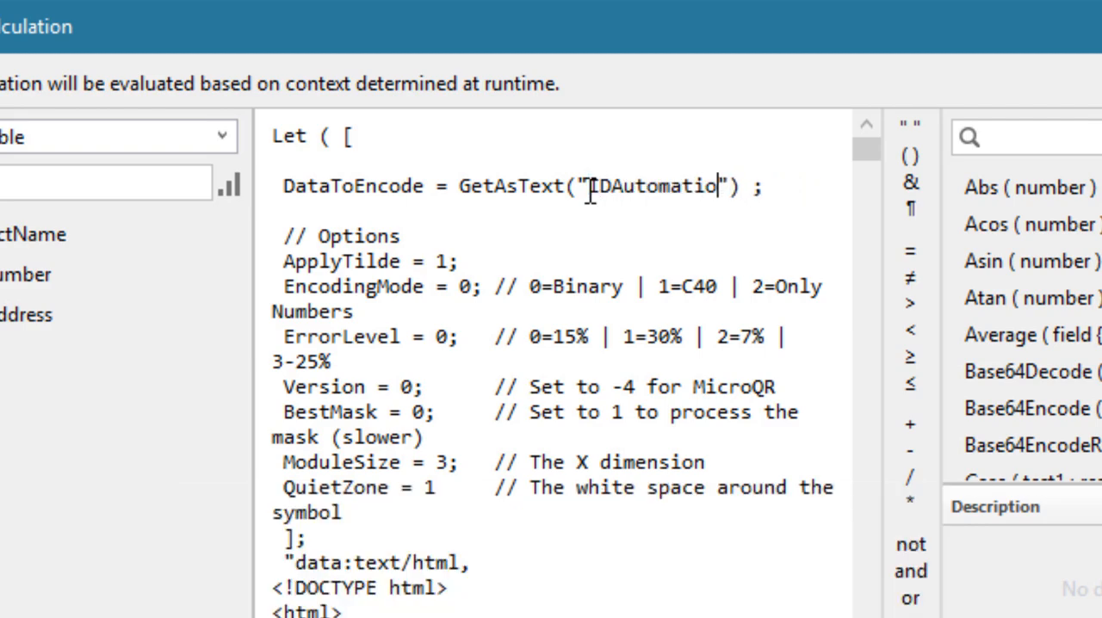
text(n.com)
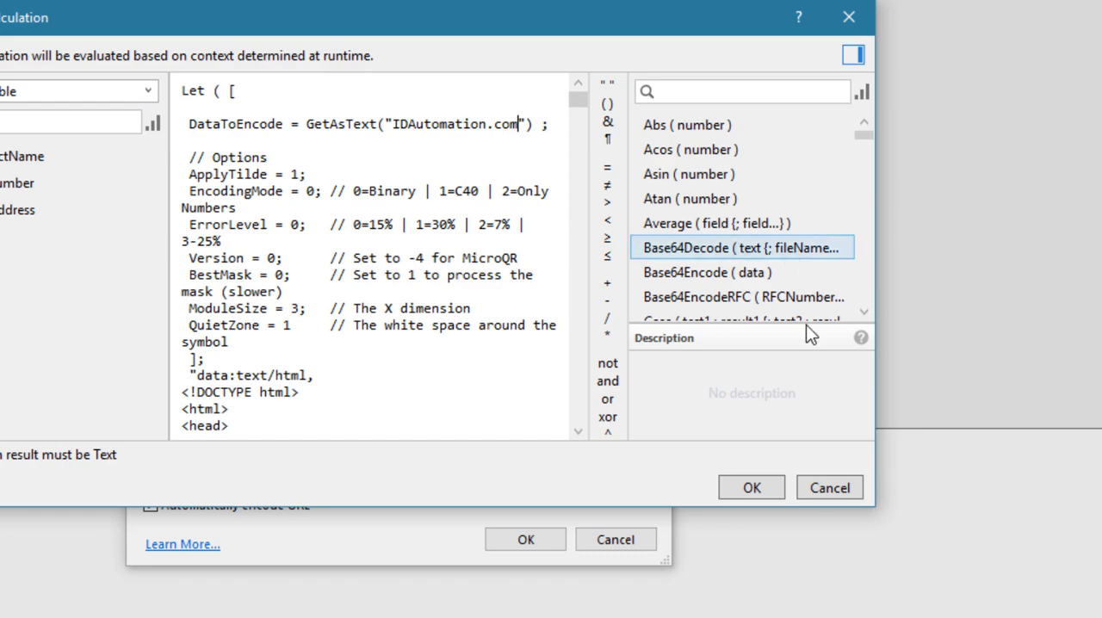
click(751, 487)
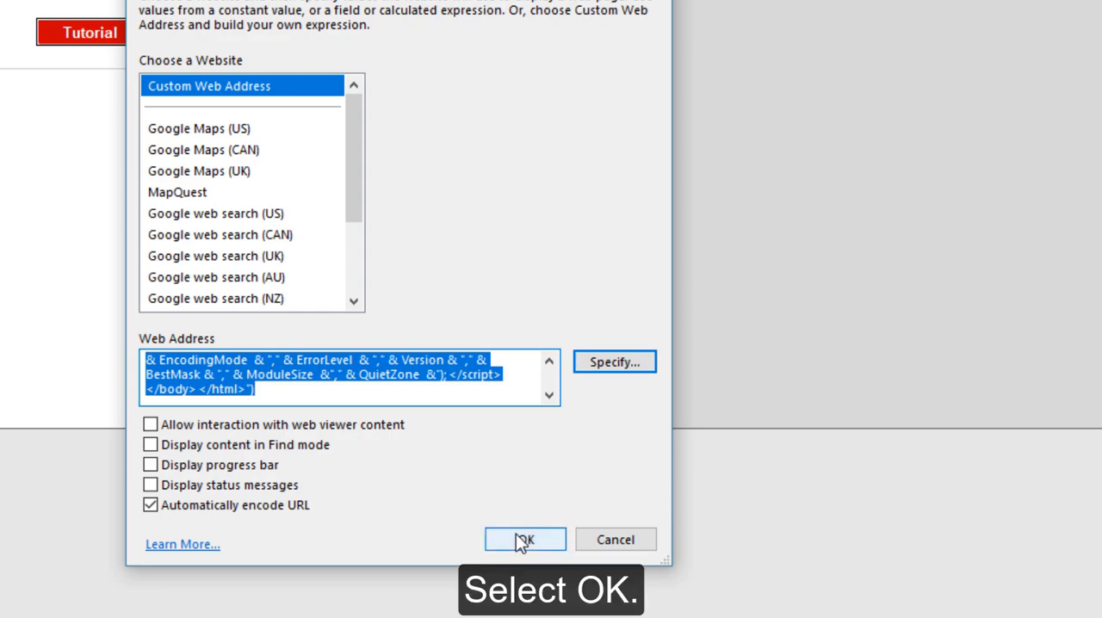
click(525, 539)
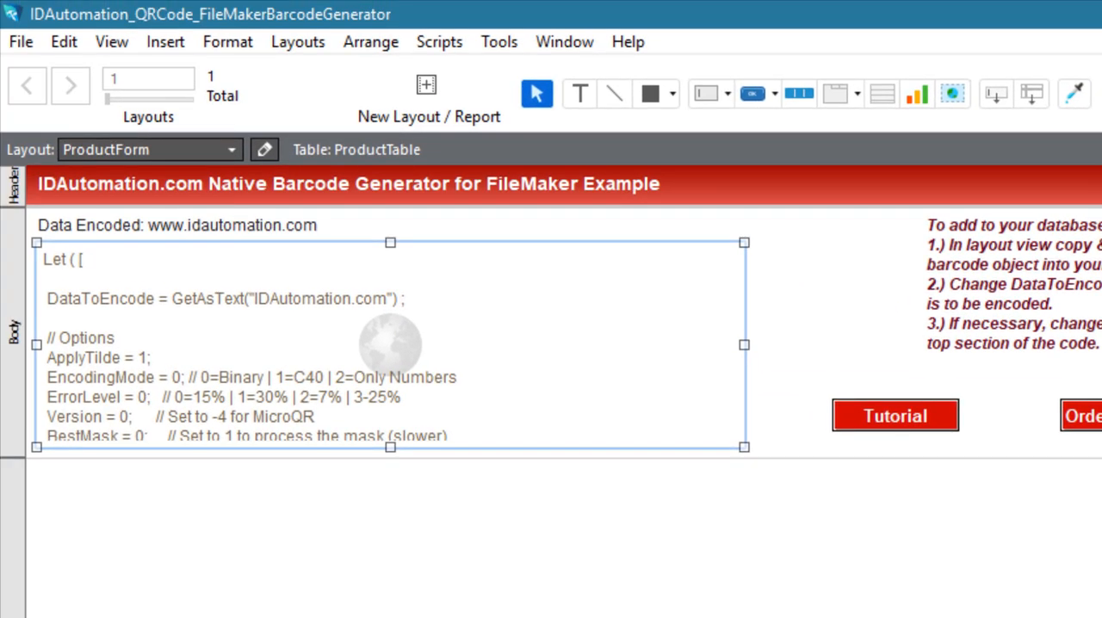
mouse_move(227, 41)
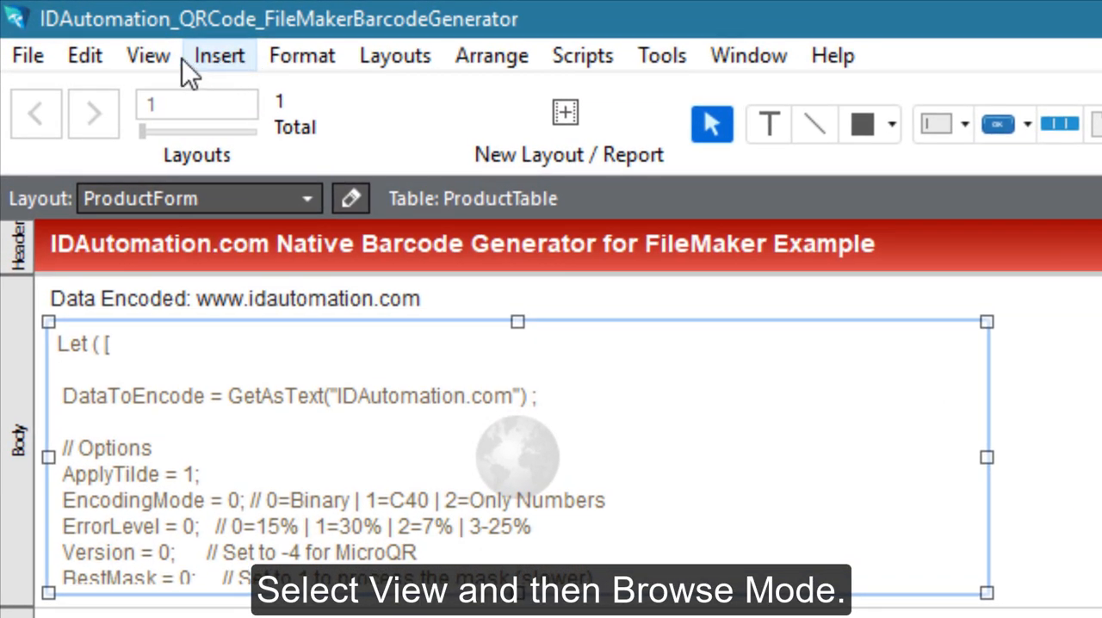
Step: Switch to Browse Mode from the View menu to render the new QR code
click(147, 55)
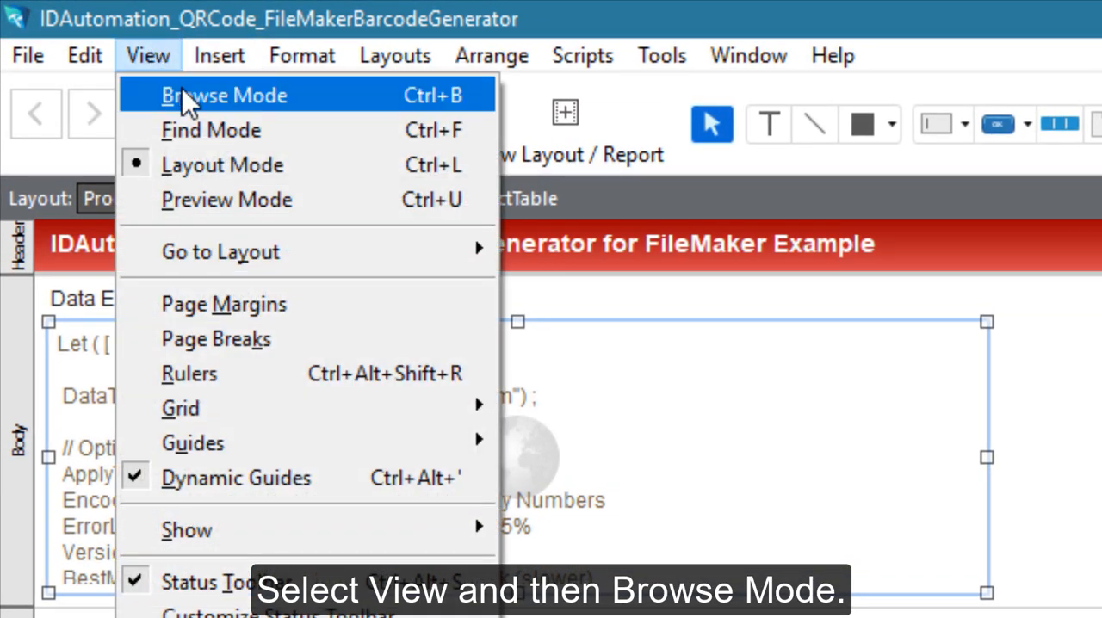
click(225, 95)
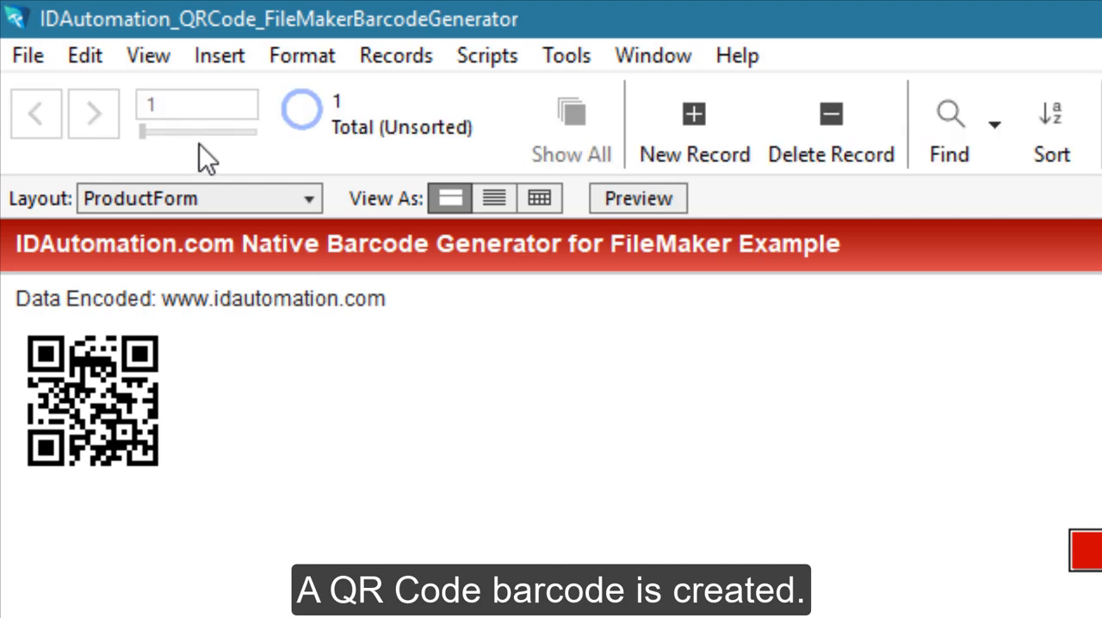
mouse_move(203, 486)
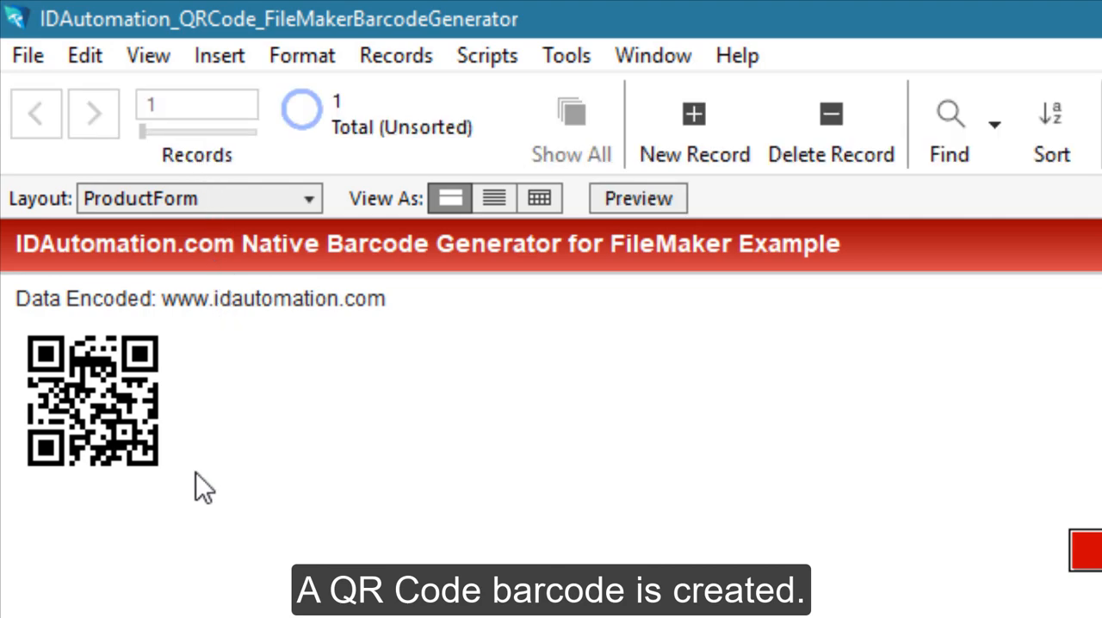